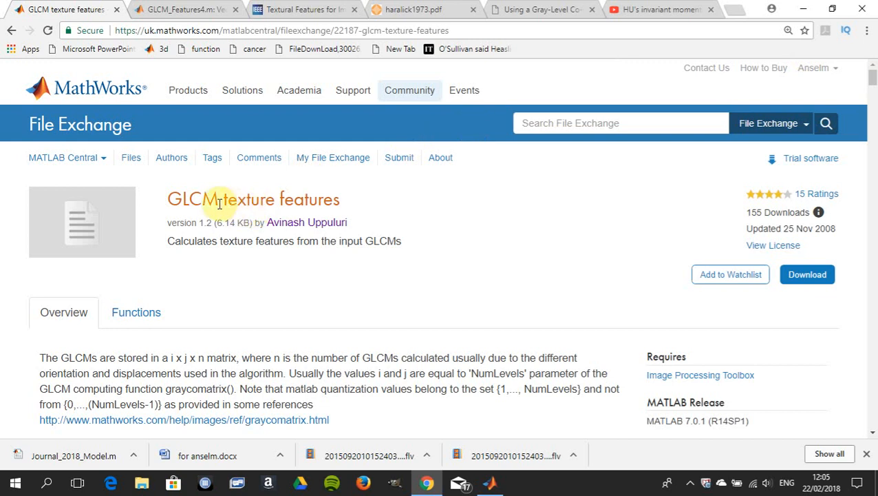
{"action": "mouse_move", "coordinate": [254, 200]}
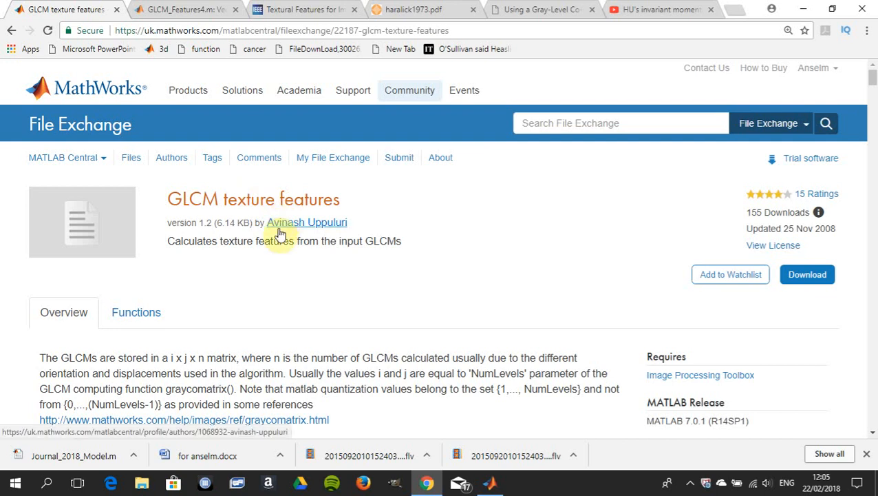
{"action": "mouse_move", "coordinate": [338, 232]}
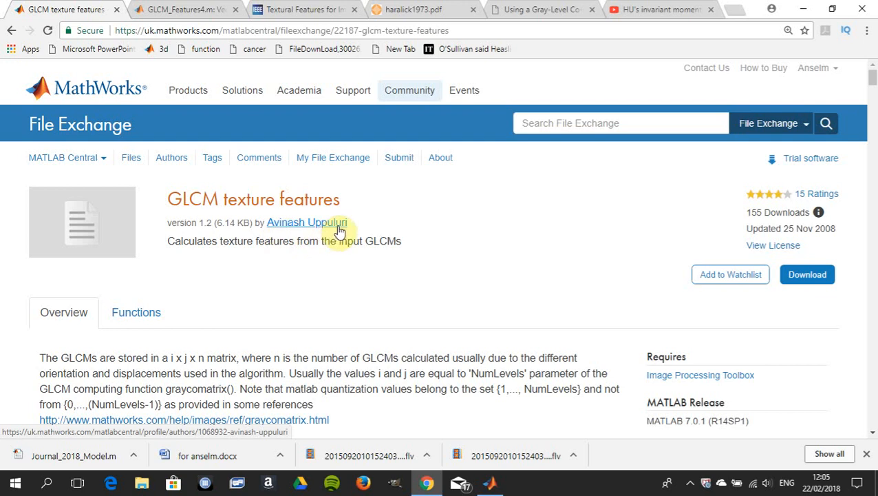
{"action": "mouse_move", "coordinate": [303, 282]}
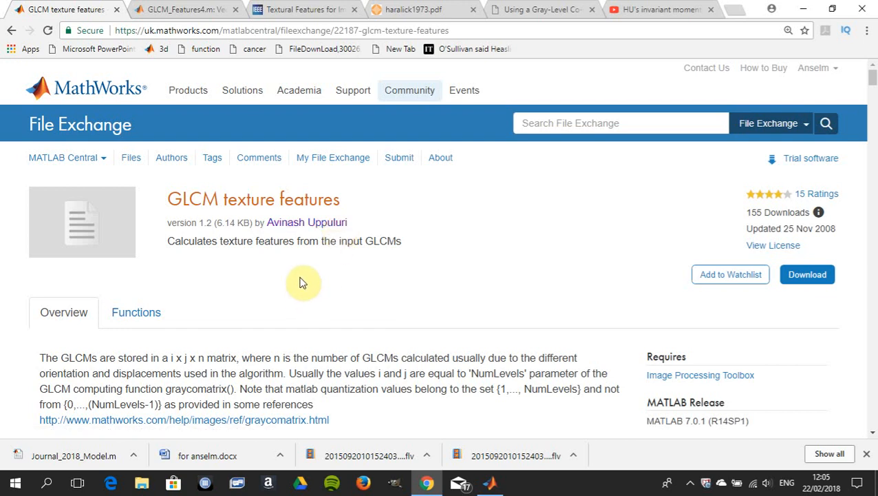
{"action": "mouse_move", "coordinate": [212, 253]}
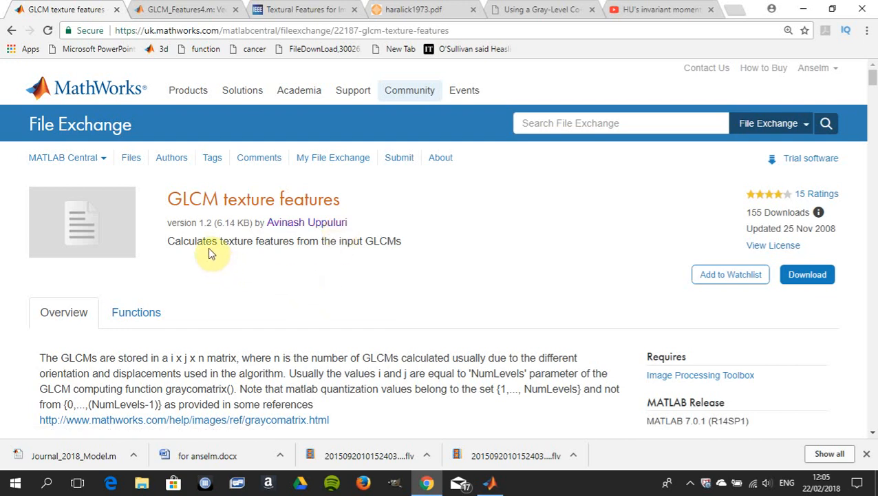
{"action": "mouse_move", "coordinate": [183, 9]}
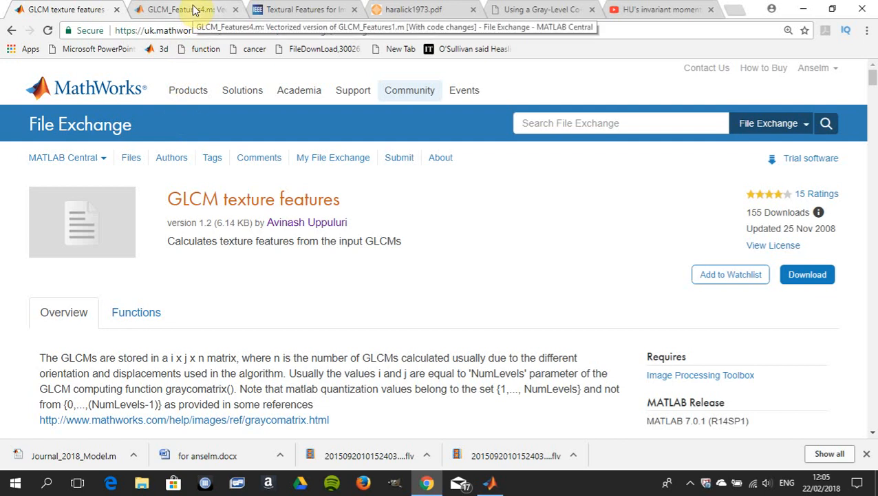
Step: Select the GLCM_Features4.m submission tab in File Exchange
{"action": "left_click", "coordinate": [179, 9]}
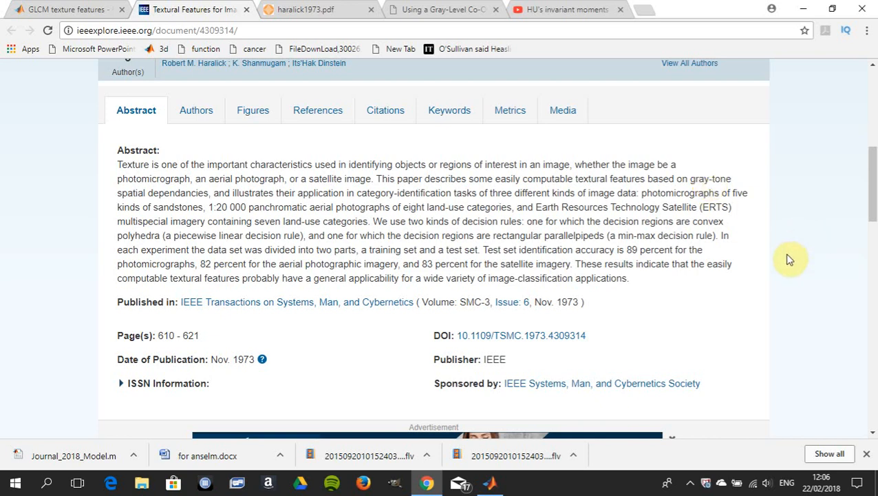
{"action": "mouse_move", "coordinate": [875, 195]}
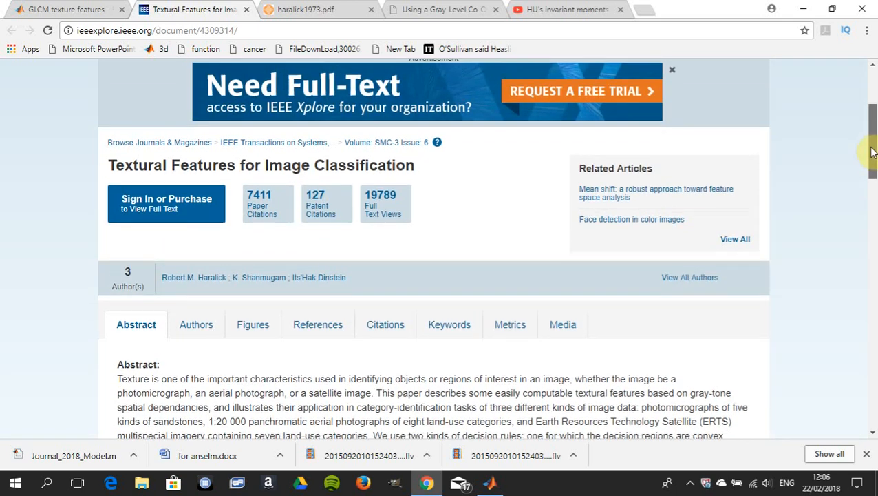
{"action": "scroll", "scroll_direction": "down", "scroll_amount": 3}
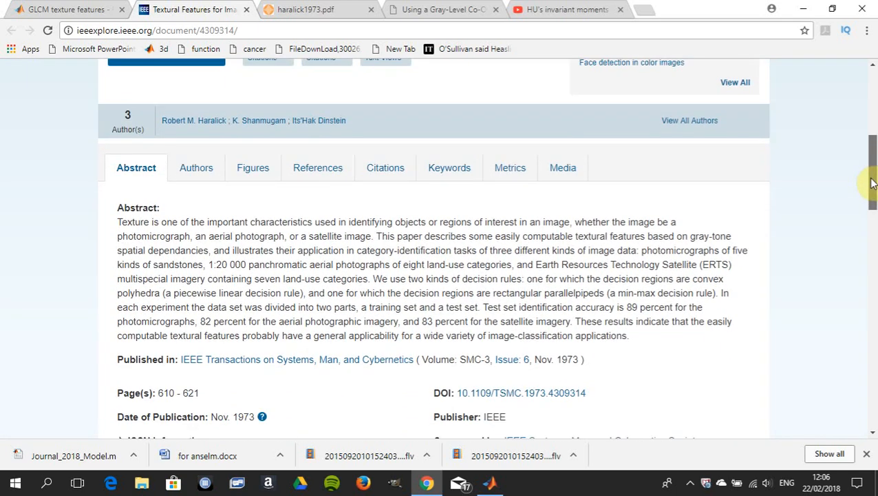
{"action": "scroll", "scroll_direction": "down", "scroll_amount": 3}
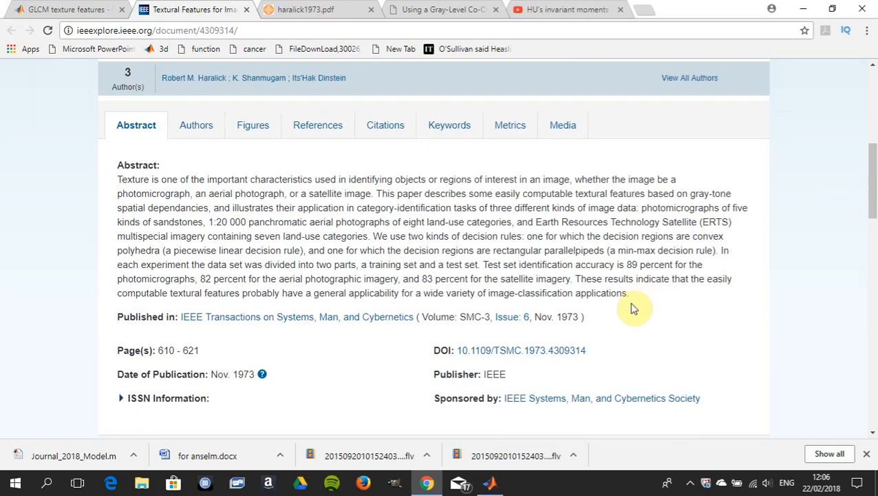
{"action": "mouse_move", "coordinate": [629, 312]}
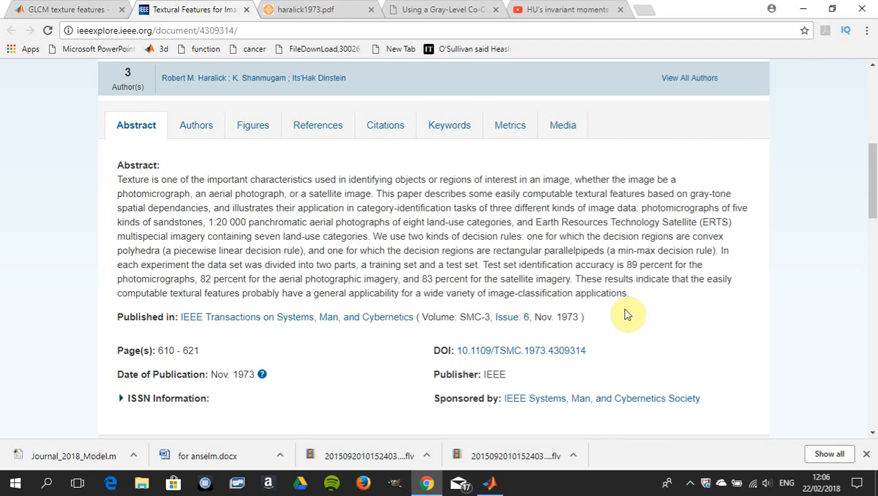
{"action": "mouse_move", "coordinate": [269, 152]}
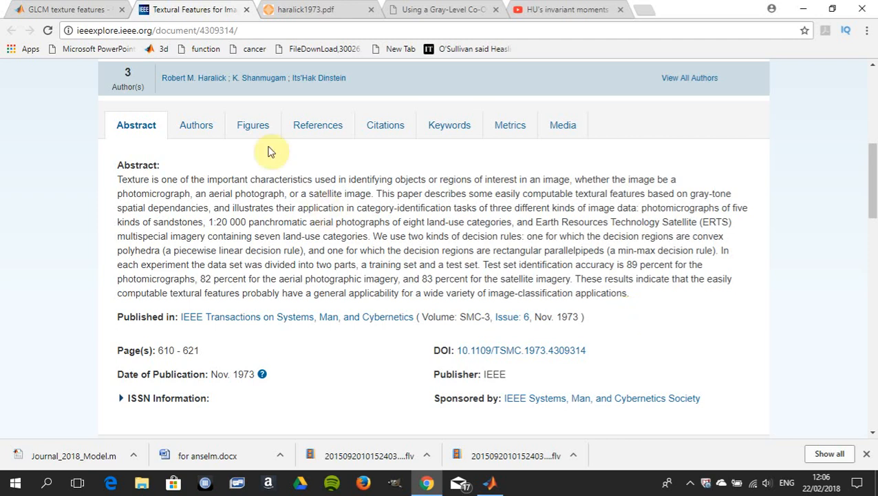
{"action": "left_click", "coordinate": [214, 10]}
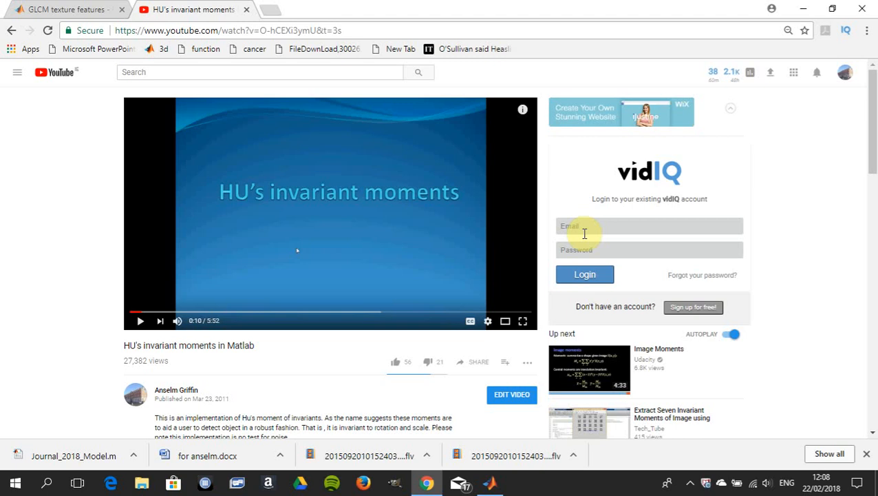
{"action": "mouse_move", "coordinate": [862, 174]}
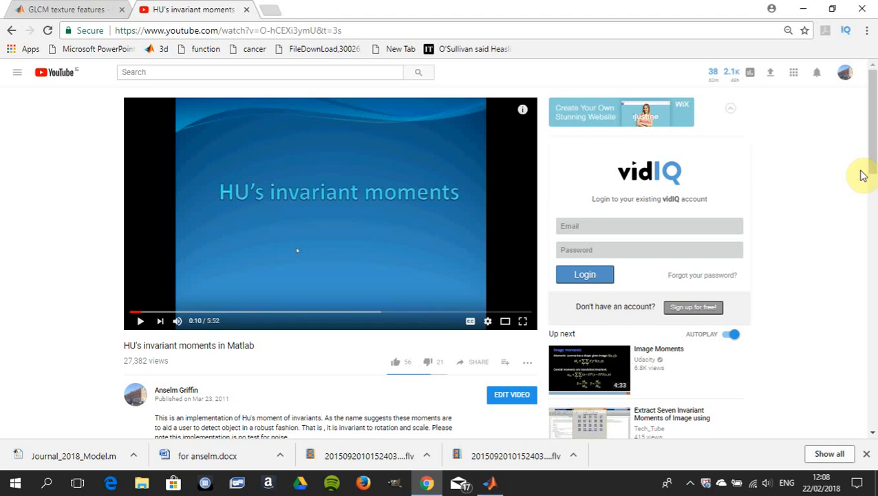
{"action": "mouse_move", "coordinate": [820, 179]}
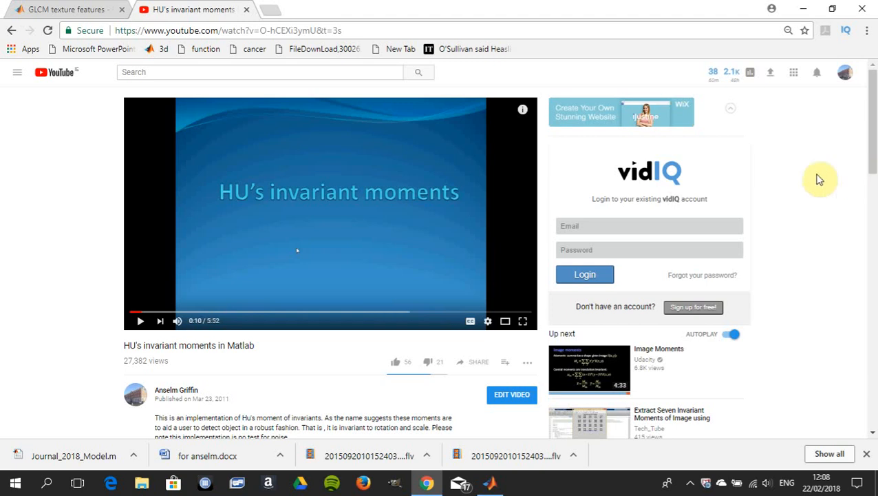
{"action": "mouse_move", "coordinate": [593, 207]}
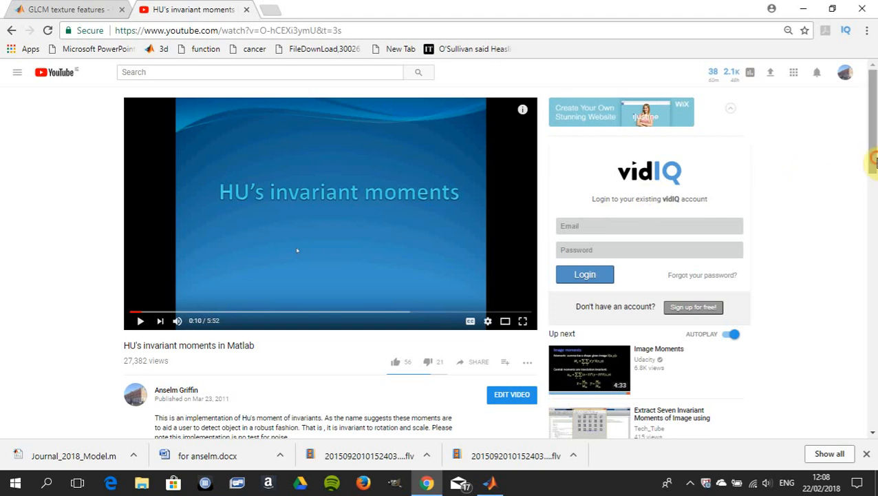
Step: Read through the HU's invariant moments video comments, then close that YouTube tab
{"action": "scroll", "scroll_direction": "down", "scroll_amount": 3}
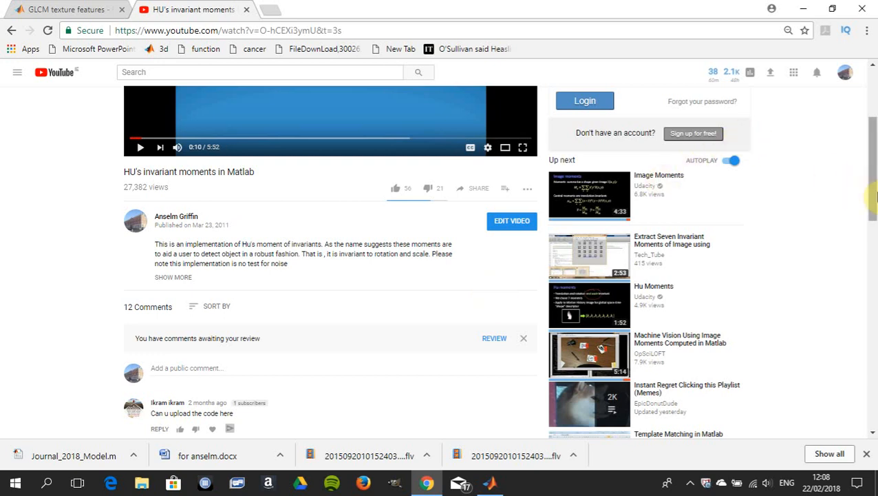
{"action": "scroll", "scroll_direction": "down", "scroll_amount": 3}
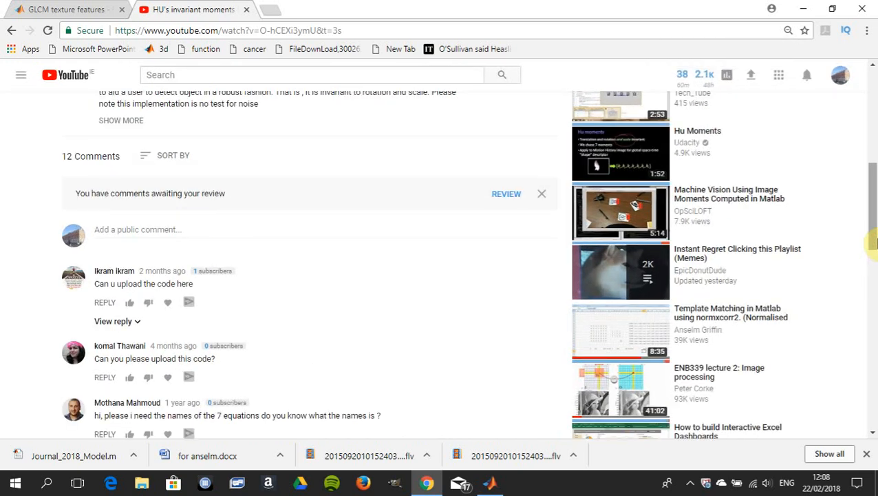
{"action": "scroll", "scroll_direction": "down", "scroll_amount": 3}
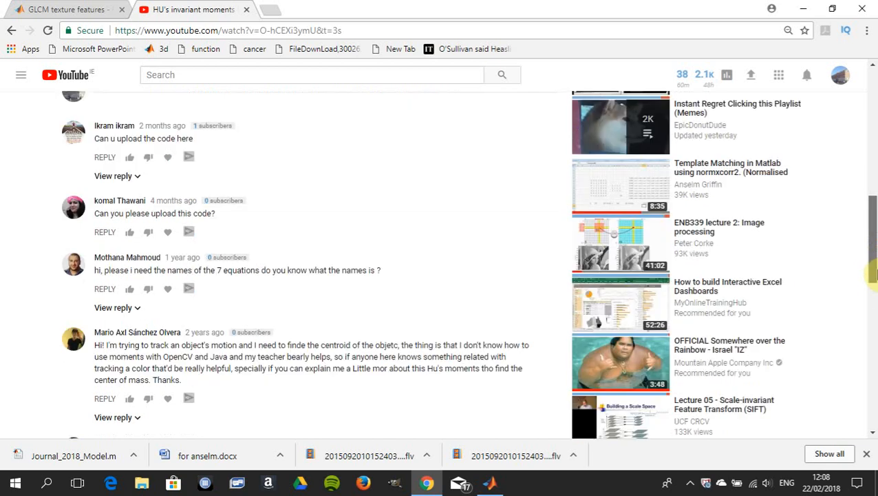
{"action": "scroll", "scroll_direction": "down", "scroll_amount": 3}
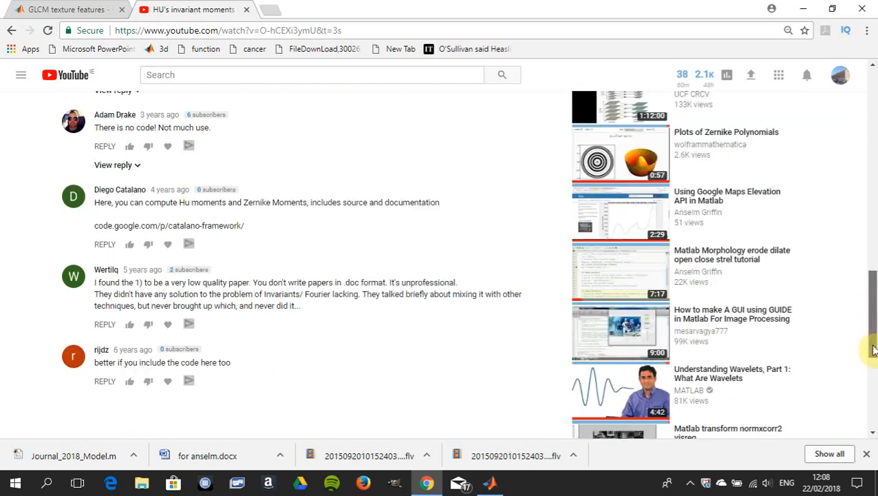
{"action": "scroll", "scroll_direction": "down", "scroll_amount": 3}
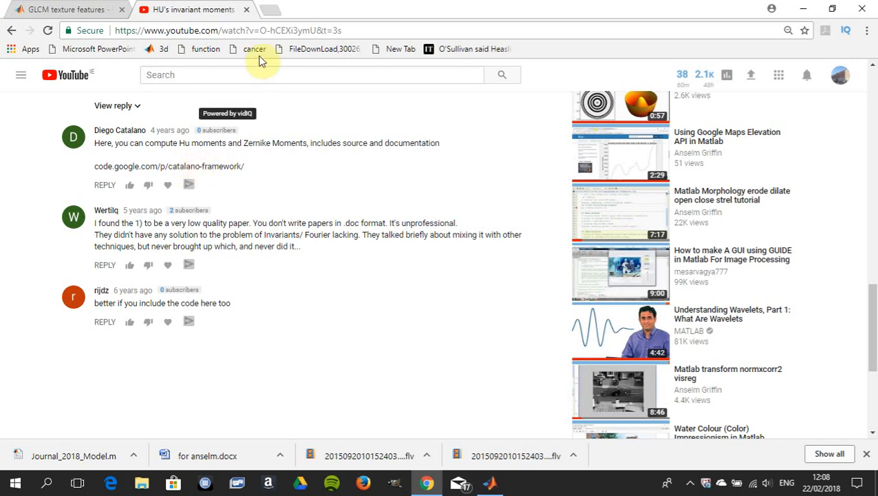
{"action": "left_click", "coordinate": [62, 10]}
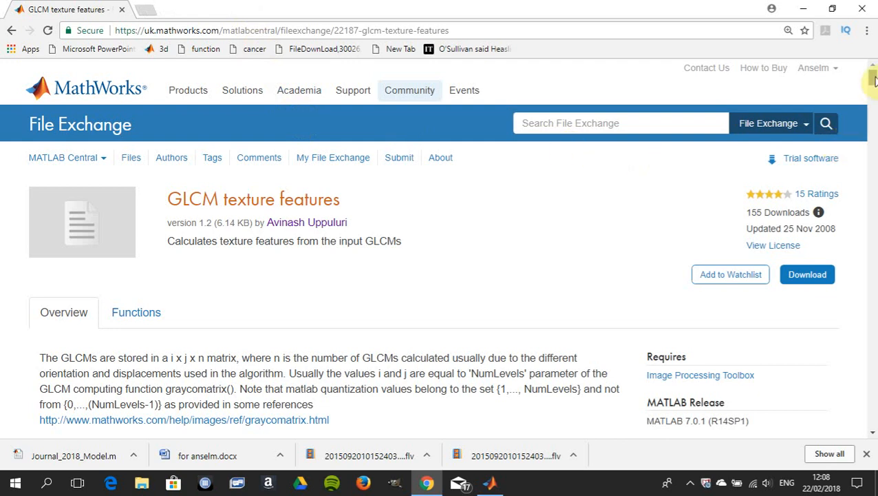
Step: Read the '% Features computed' list down to inverse difference moment, then switch to MATLAB
{"action": "scroll", "scroll_direction": "down", "scroll_amount": 3}
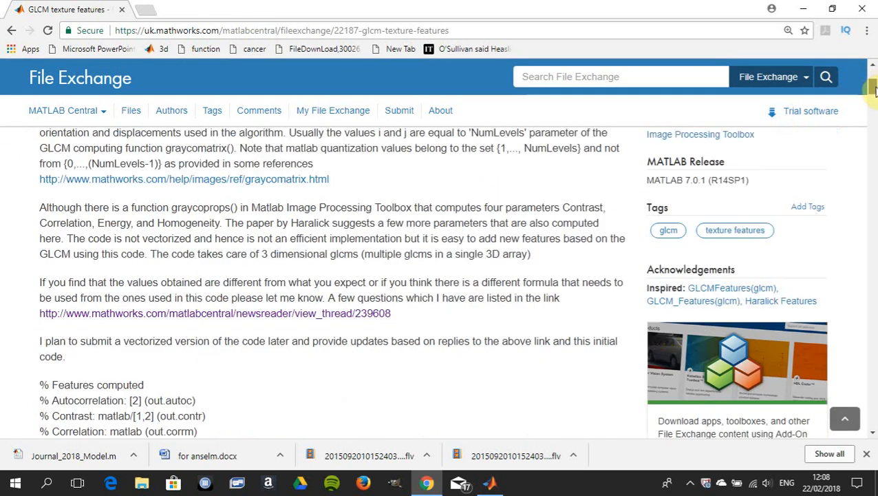
{"action": "scroll", "scroll_direction": "down", "scroll_amount": 3}
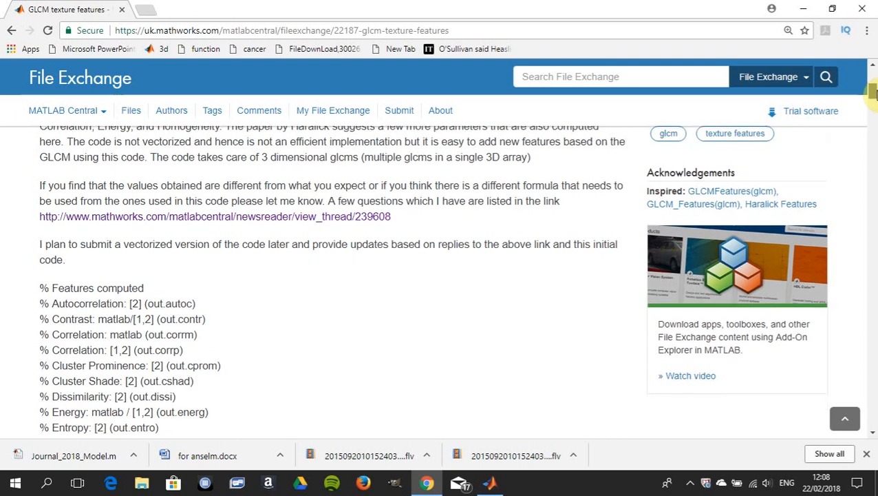
{"action": "scroll", "scroll_direction": "down", "scroll_amount": 3}
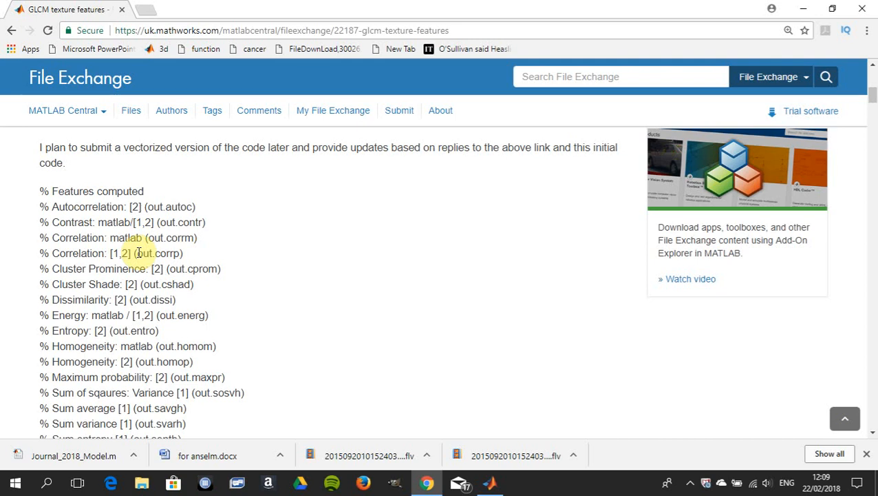
{"action": "scroll", "scroll_direction": "down", "scroll_amount": 3}
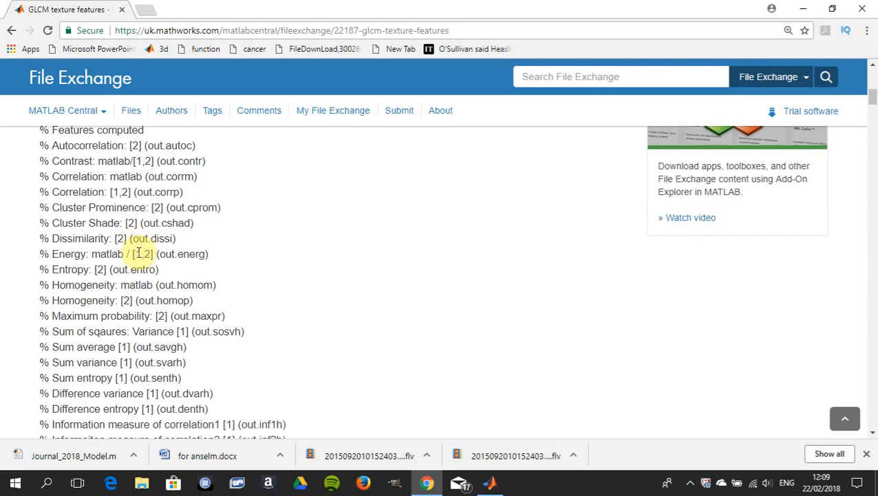
{"action": "scroll", "scroll_direction": "down", "scroll_amount": 3}
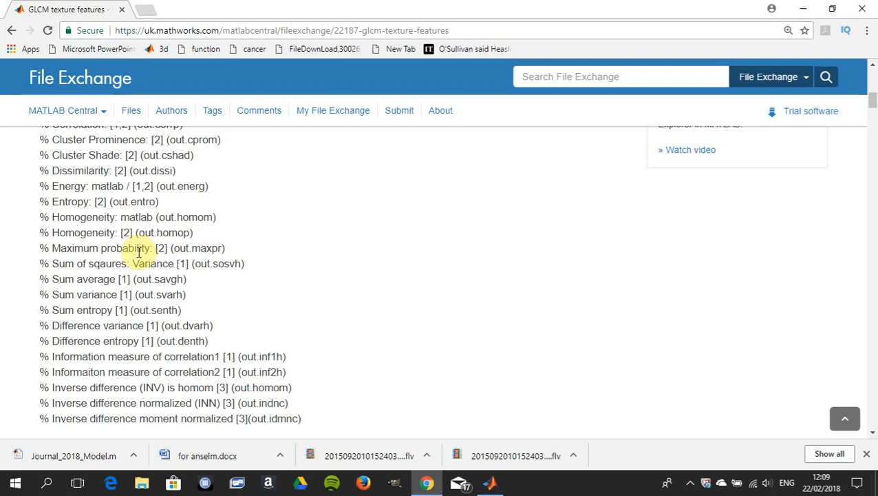
{"action": "left_click", "coordinate": [489, 482]}
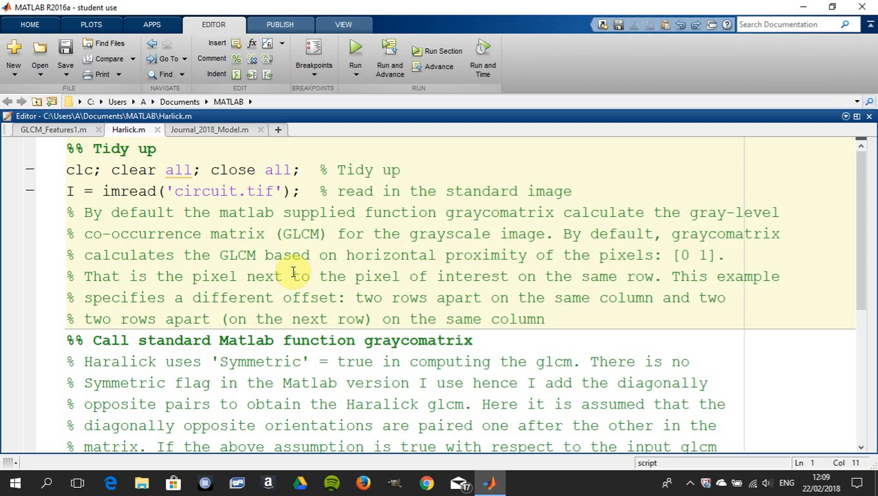
Step: In Harlick.m, scroll to the graycomatrix call with offset [2 0;0 2] and select its name
{"action": "left_click", "coordinate": [400, 190]}
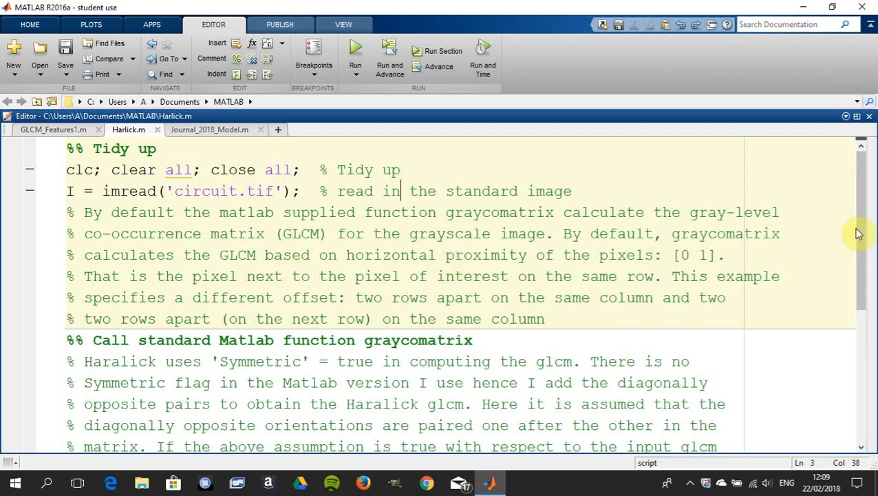
{"action": "scroll", "scroll_direction": "down", "scroll_amount": 3}
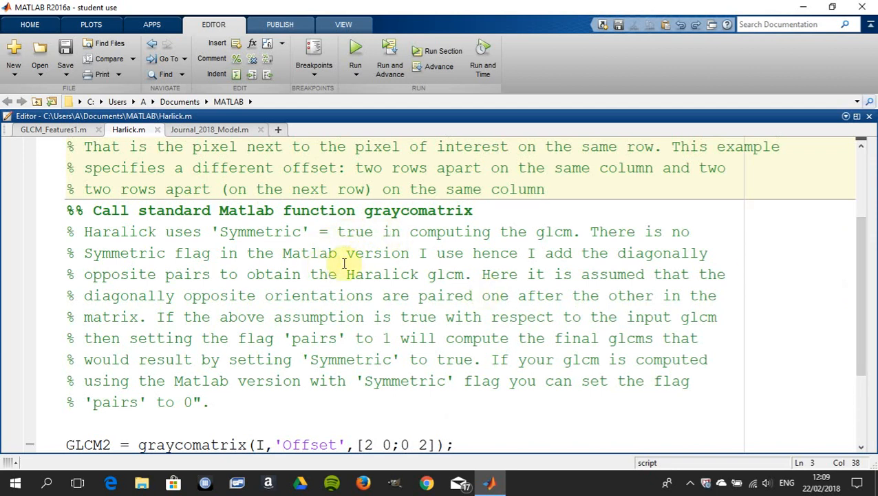
{"action": "mouse_move", "coordinate": [337, 296]}
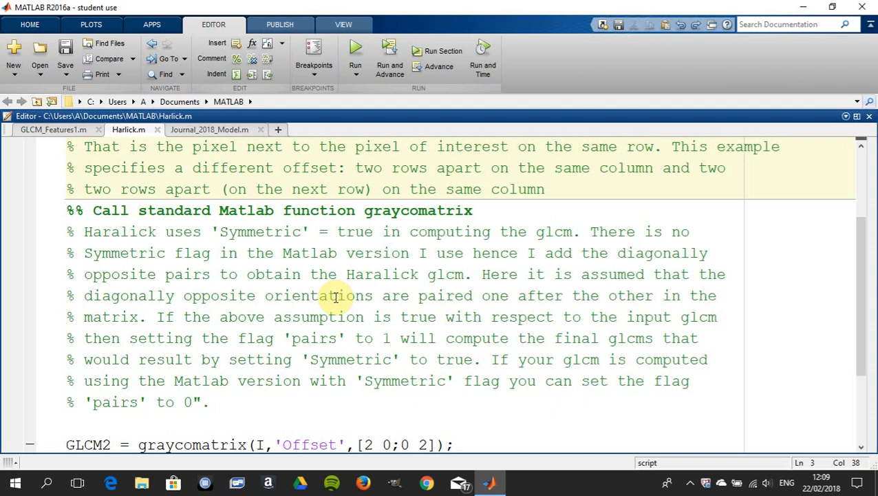
{"action": "mouse_move", "coordinate": [514, 329]}
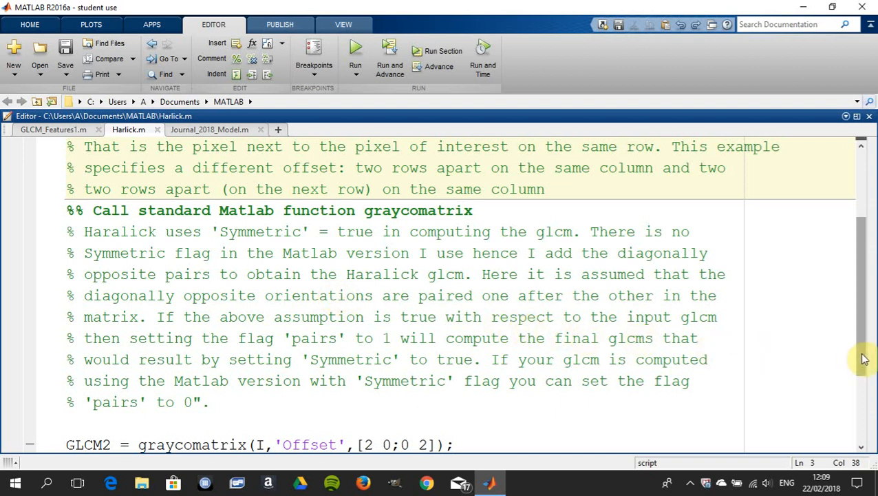
{"action": "scroll", "scroll_direction": "down", "scroll_amount": 3}
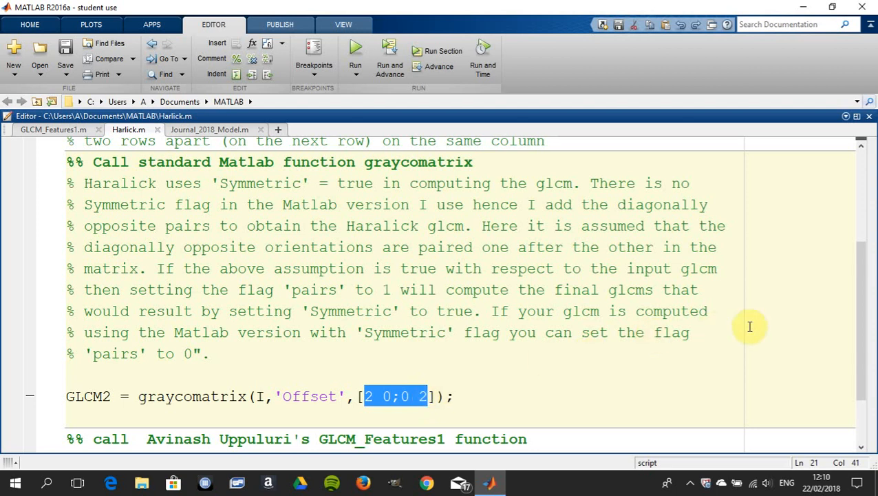
{"action": "scroll", "scroll_direction": "down", "scroll_amount": 3}
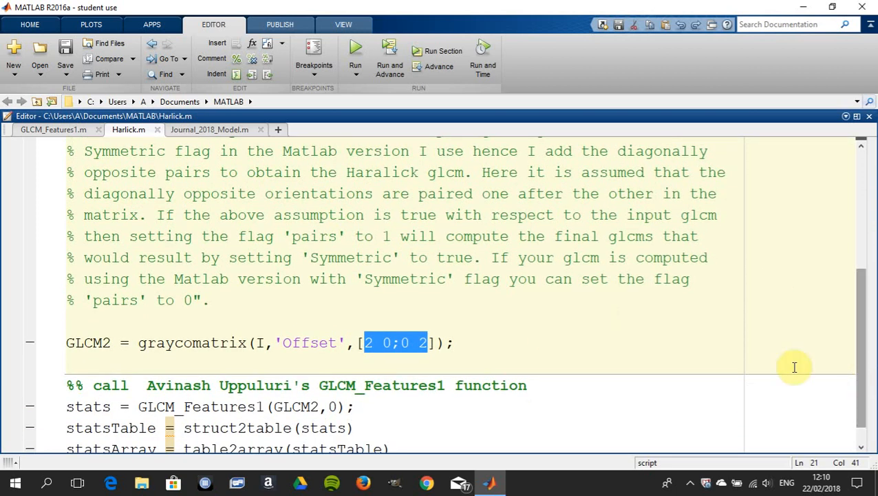
{"action": "double_click", "coordinate": [196, 342]}
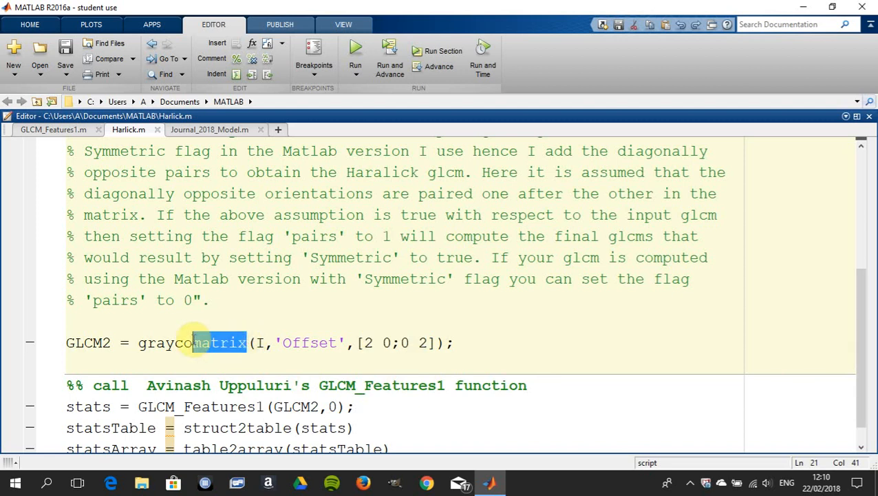
{"action": "double_click", "coordinate": [191, 342]}
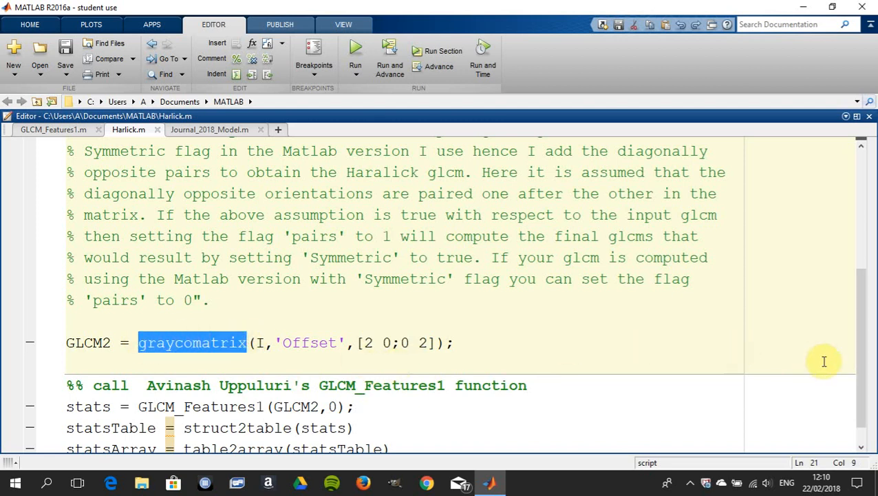
{"action": "scroll", "scroll_direction": "down", "scroll_amount": 3}
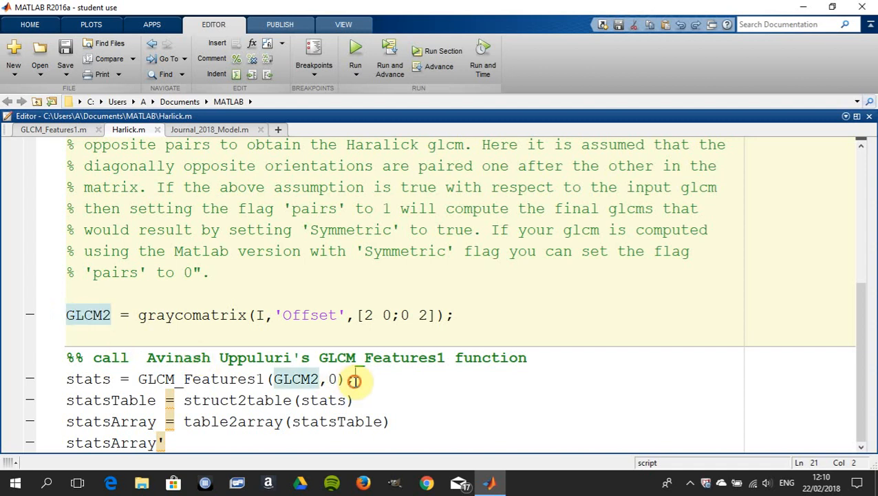
Step: Highlight the GLCM_Features1(GLCM2,0) call and run Harlick.m, producing stats, statsTable and statsArray
{"action": "left_click_drag", "start_coordinate": [141, 379], "coordinate": [354, 378]}
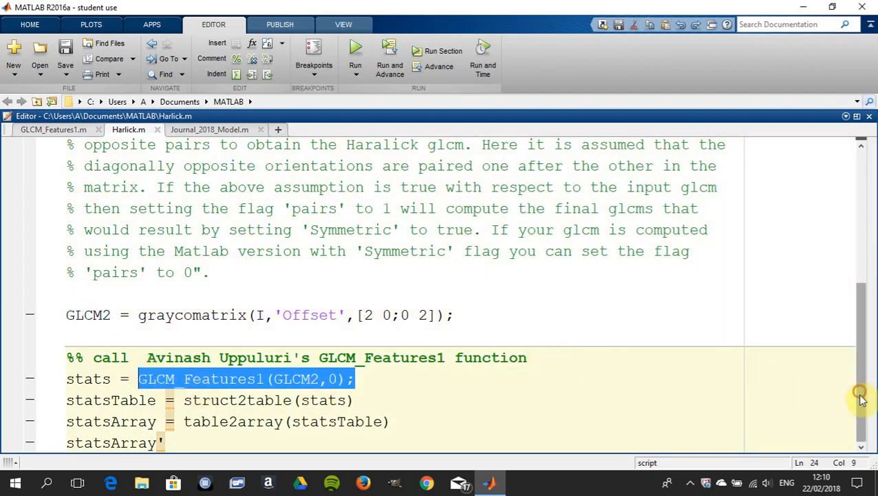
{"action": "mouse_move", "coordinate": [401, 390]}
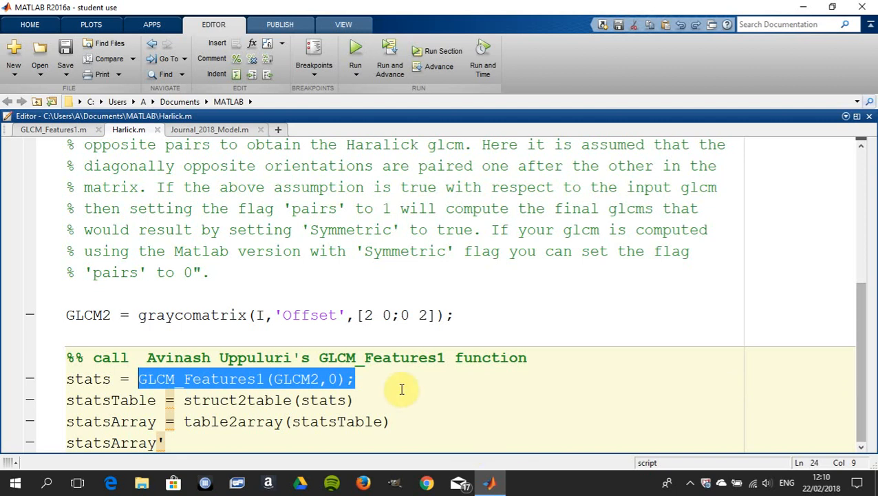
{"action": "left_click", "coordinate": [396, 400]}
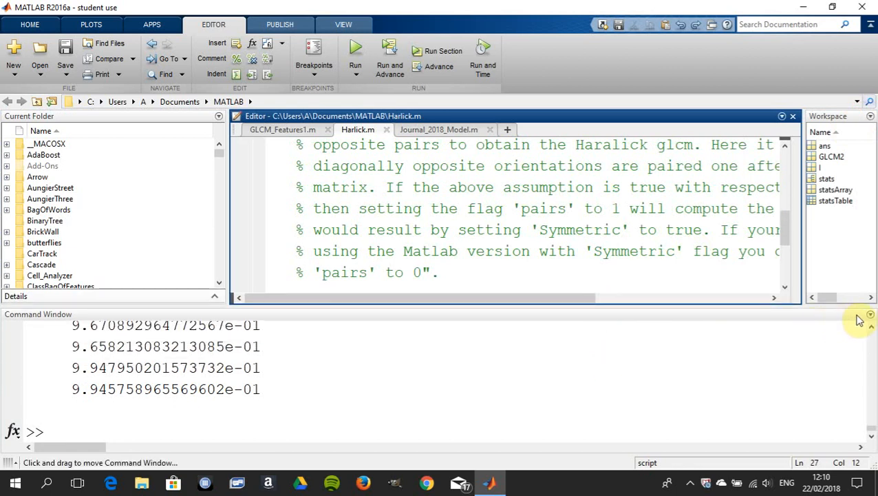
Step: Maximize the Command Window and scroll across statsTable columns from autoc to energ
{"action": "right_click", "coordinate": [859, 317]}
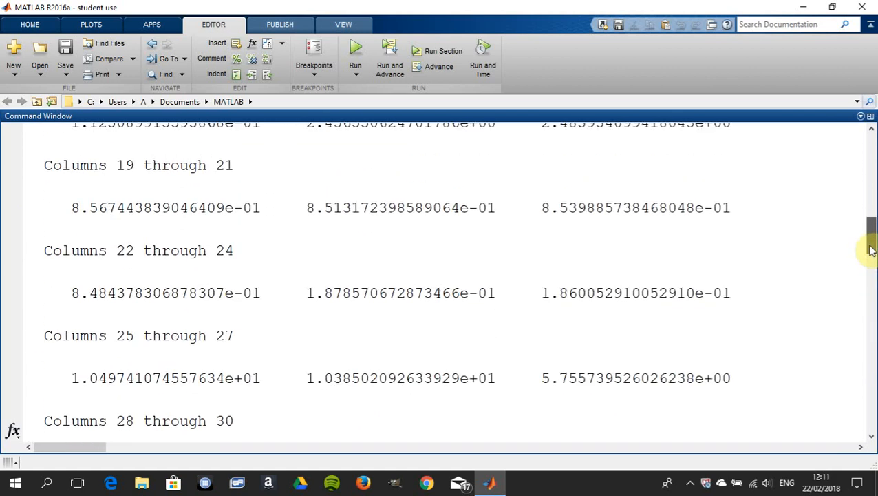
{"action": "scroll", "scroll_direction": "down", "scroll_amount": 3}
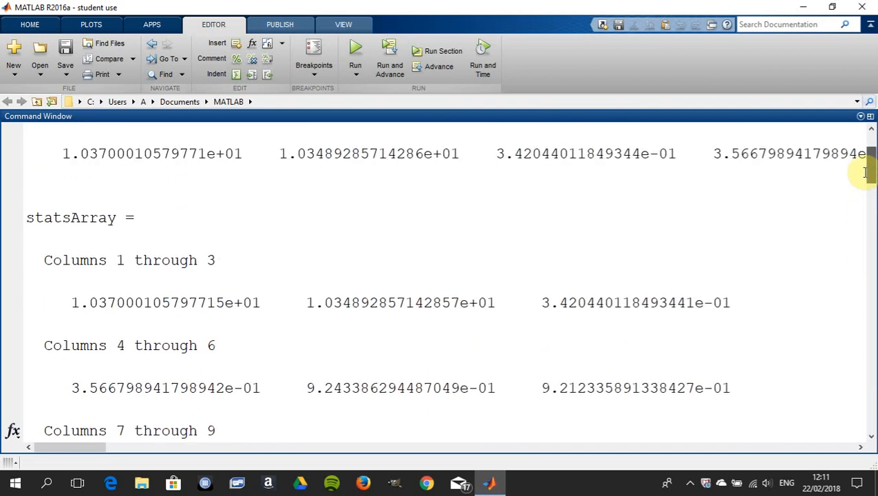
{"action": "scroll", "scroll_direction": "up", "scroll_amount": 3}
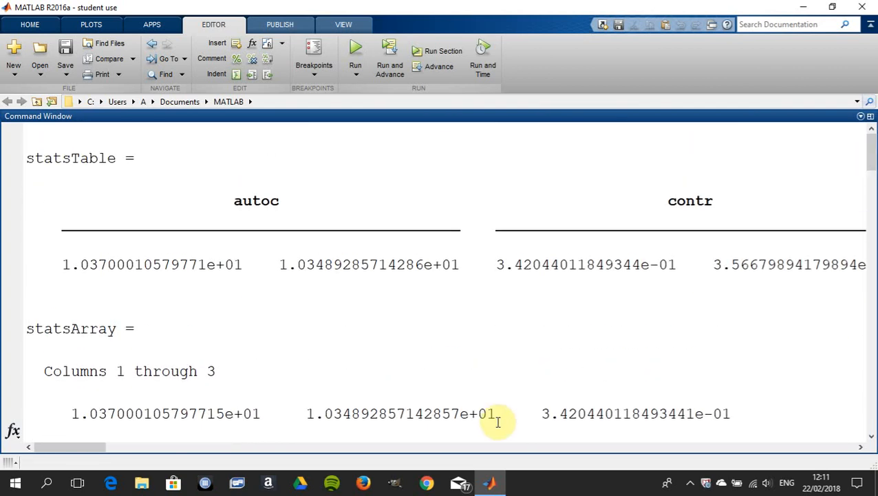
{"action": "mouse_move", "coordinate": [312, 463]}
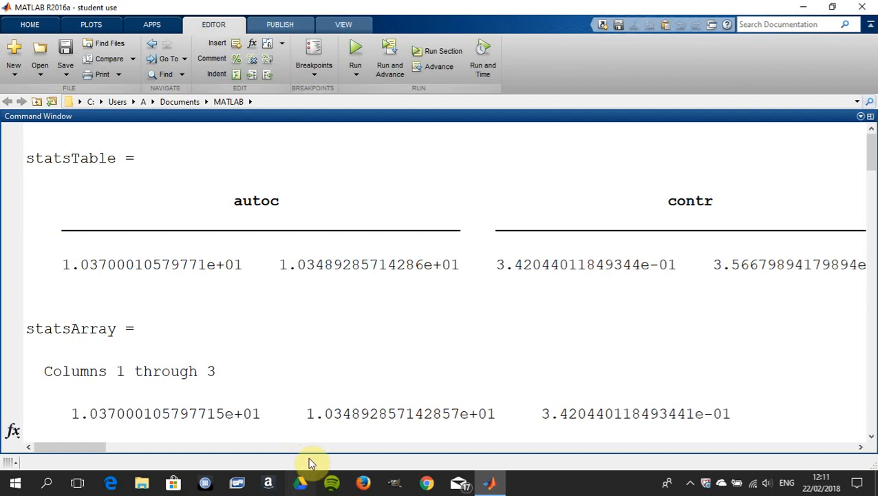
{"action": "left_click_drag", "start_coordinate": [310, 448], "coordinate": [106, 447]}
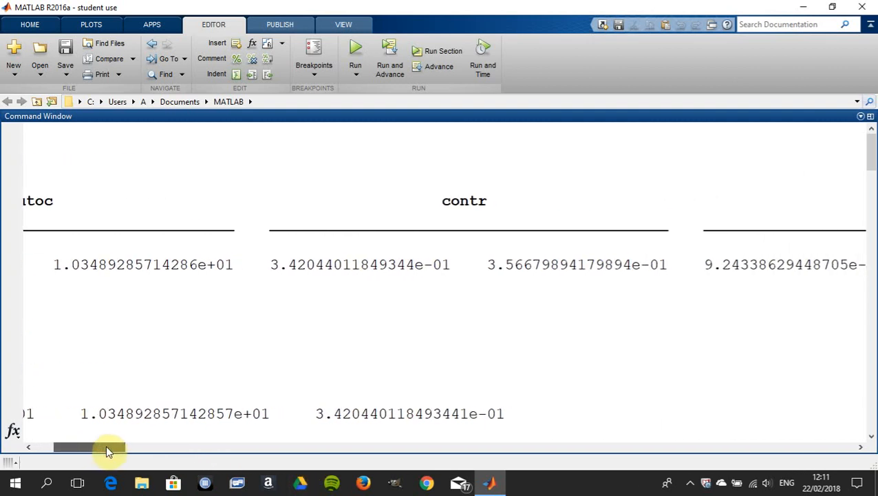
{"action": "left_click_drag", "start_coordinate": [110, 448], "coordinate": [165, 448]}
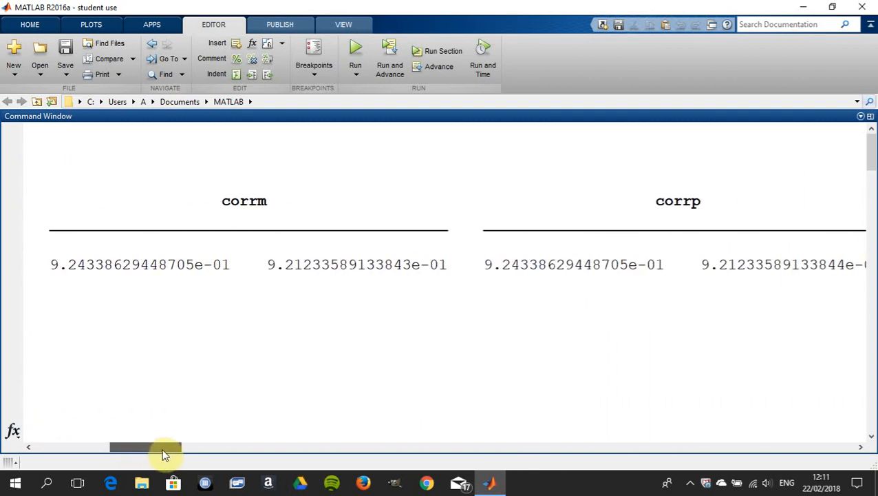
{"action": "left_click_drag", "start_coordinate": [145, 447], "coordinate": [245, 447]}
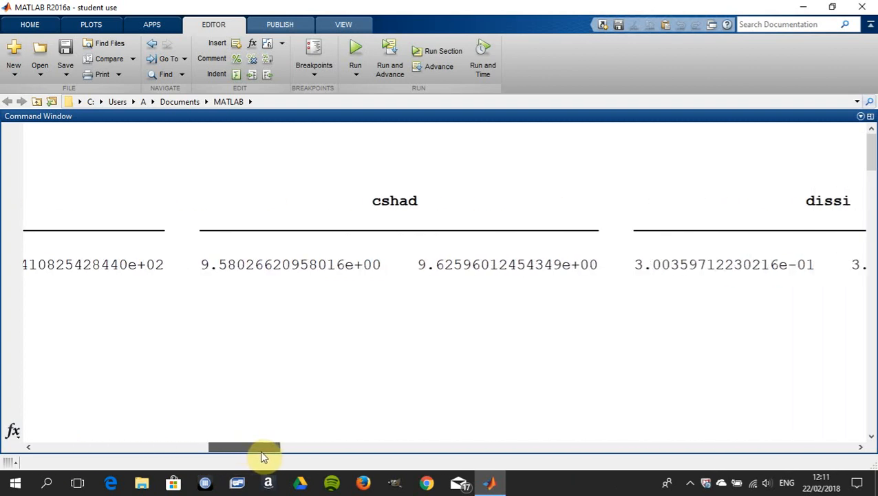
{"action": "left_click_drag", "start_coordinate": [244, 448], "coordinate": [305, 448]}
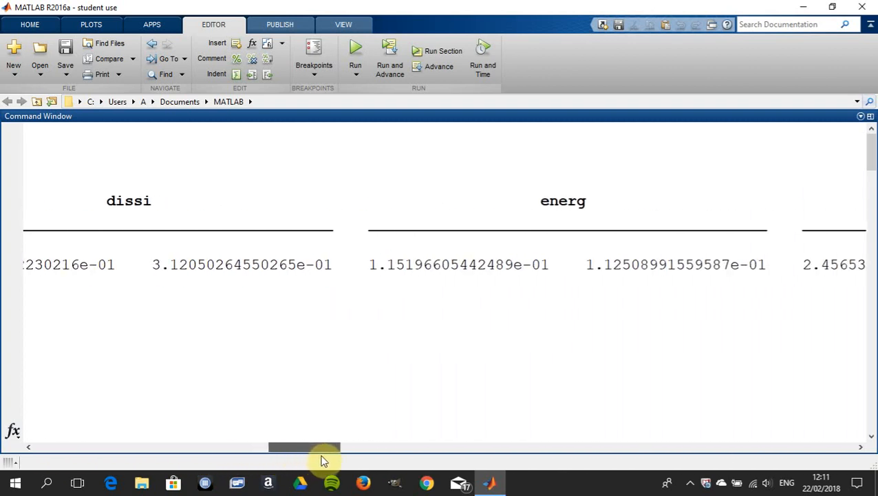